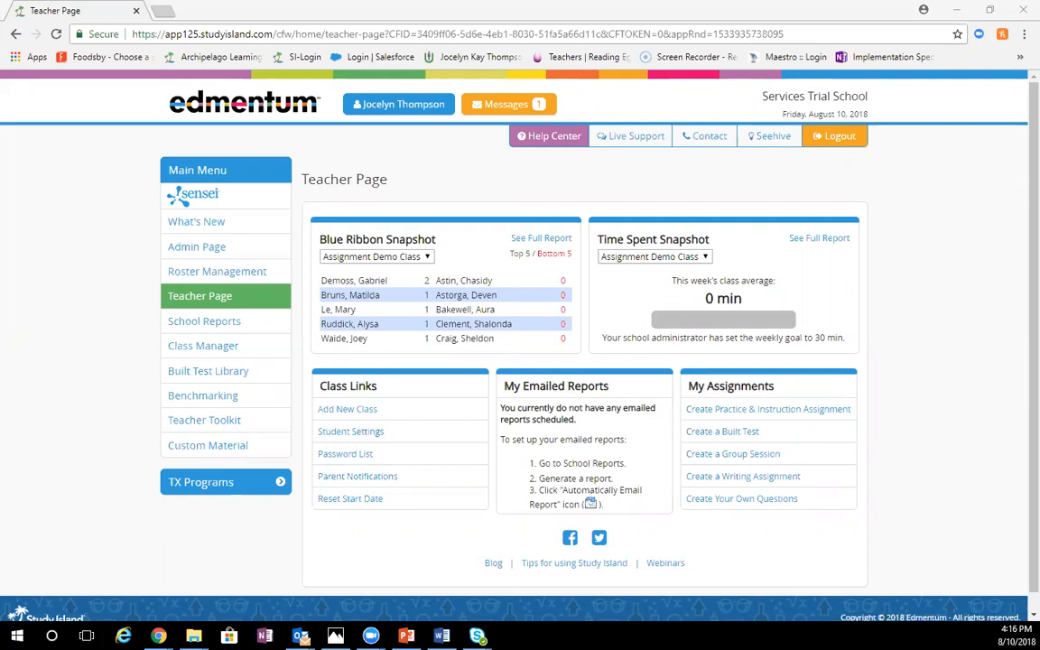
pyautogui.moveTo(251, 299)
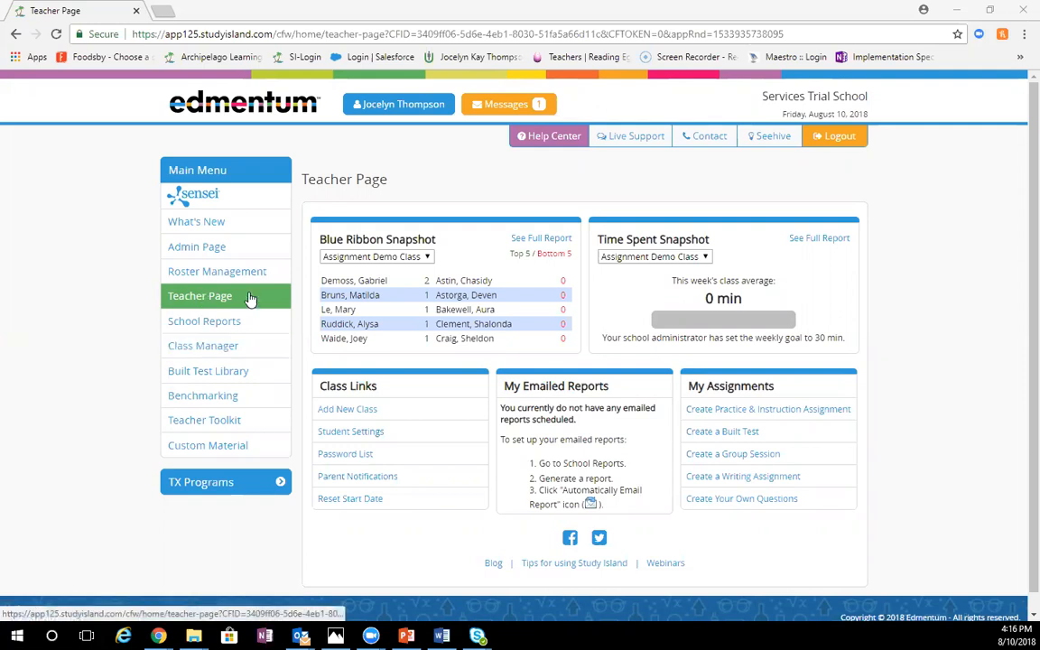
pyautogui.moveTo(711, 458)
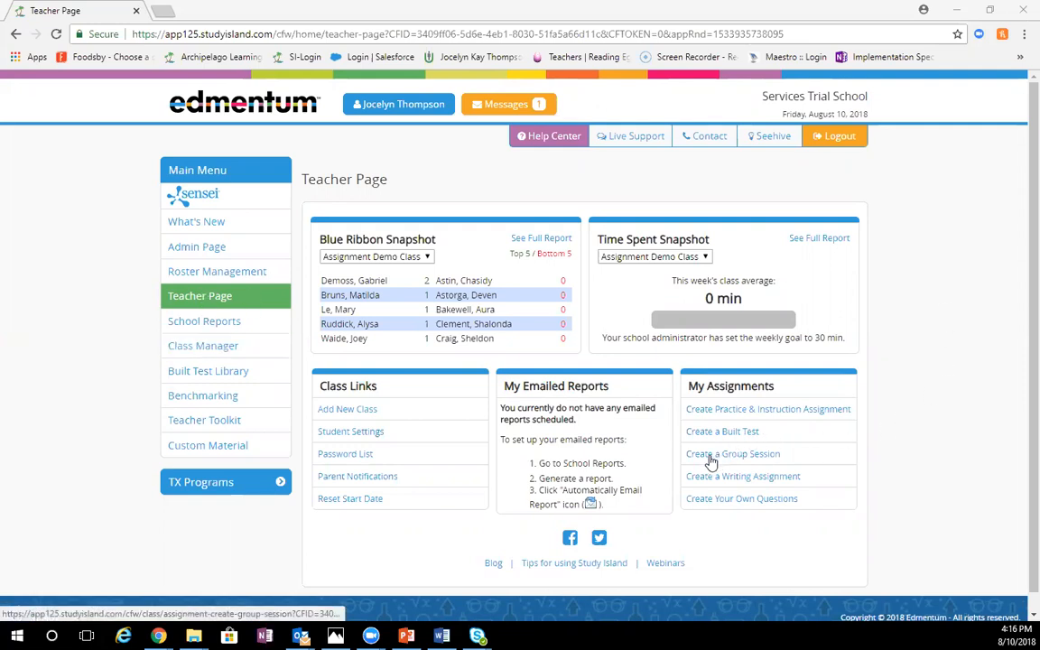
# Create a group session titled 'Group Session' with Show Question and Practice Topics selected.
pyautogui.click(733, 453)
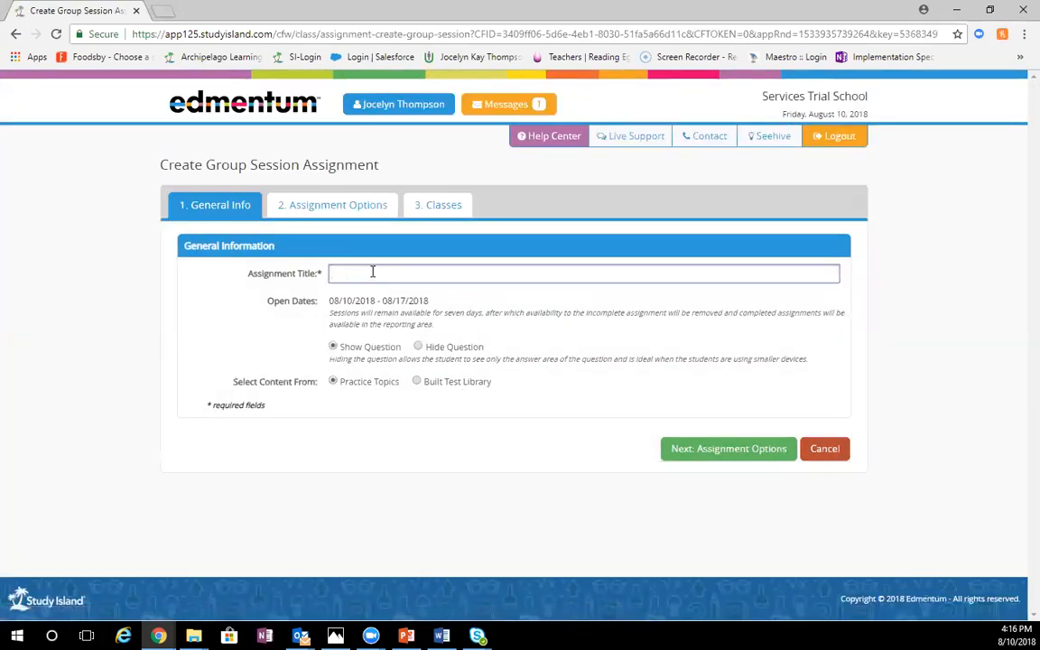
pyautogui.write('Group Session')
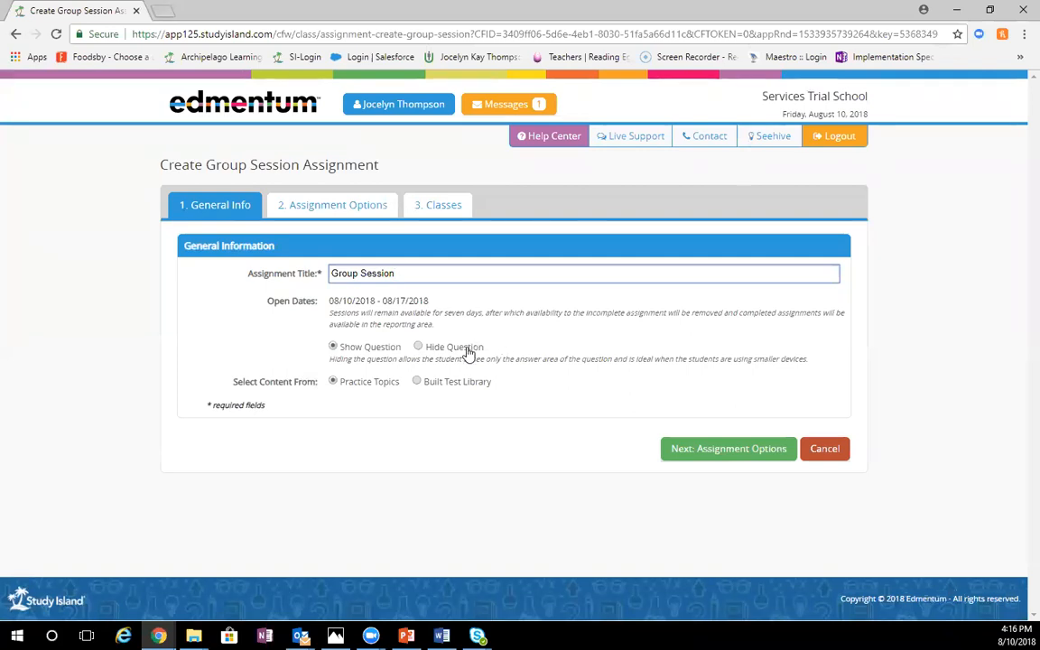
pyautogui.click(584, 273)
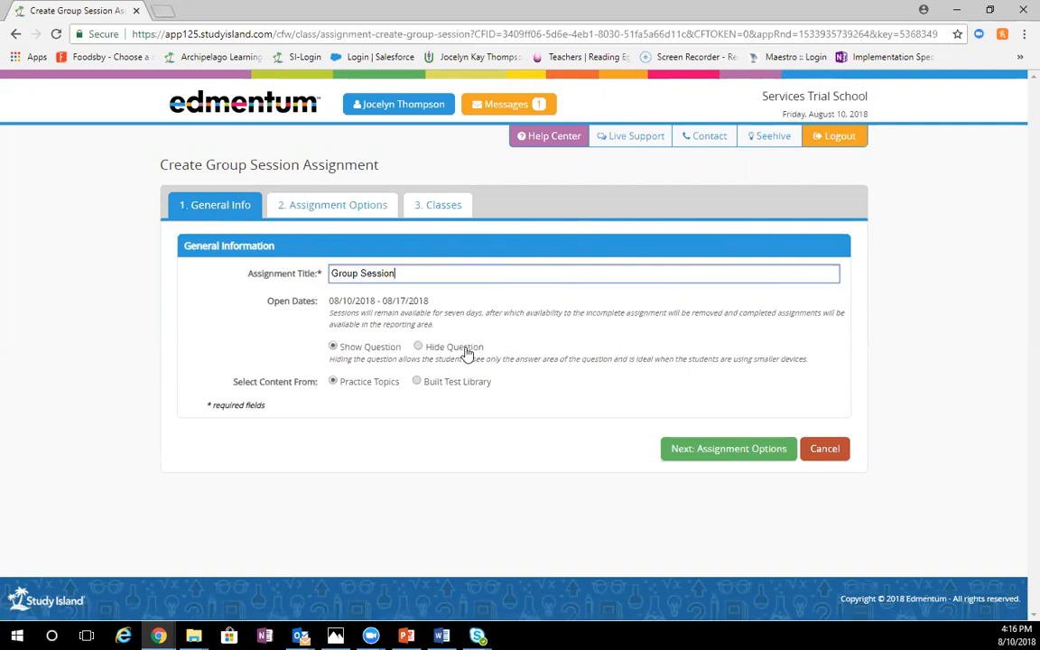
pyautogui.moveTo(243, 403)
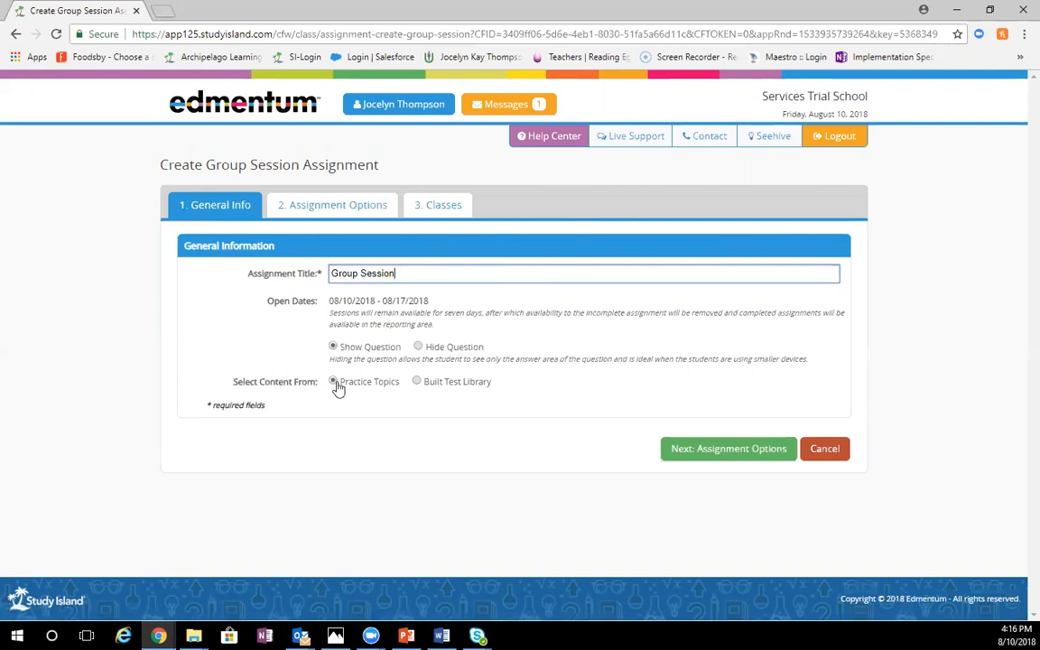
pyautogui.moveTo(441, 390)
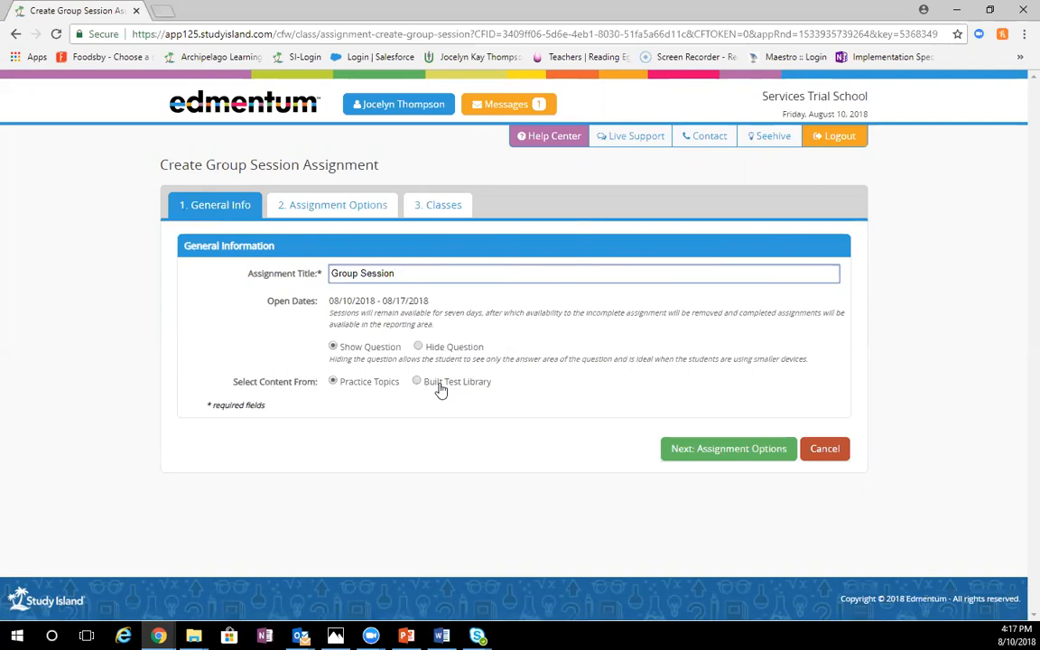
pyautogui.moveTo(407, 407)
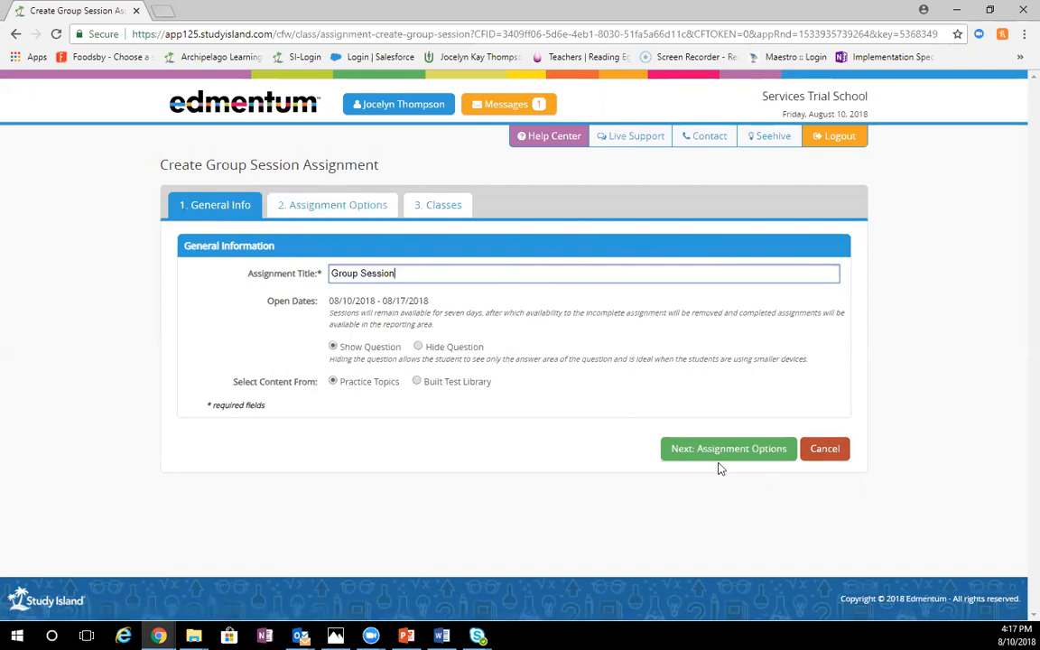
pyautogui.click(728, 448)
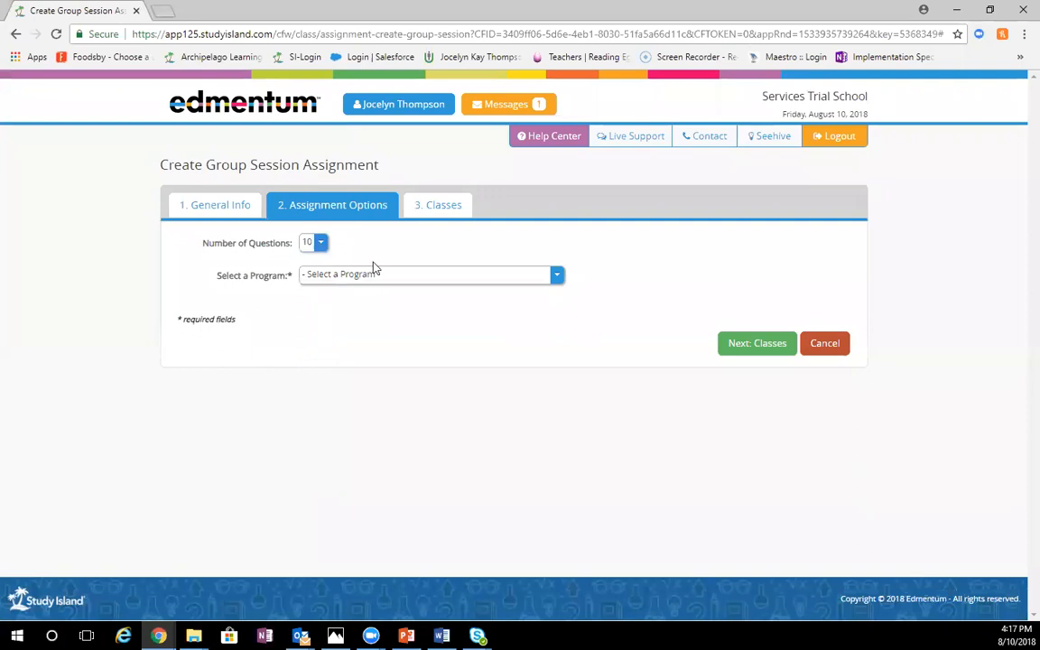
# Choose the 2nd Grade TEKS Mastery program, Reading subject, and the Phonics topic.
pyautogui.click(550, 275)
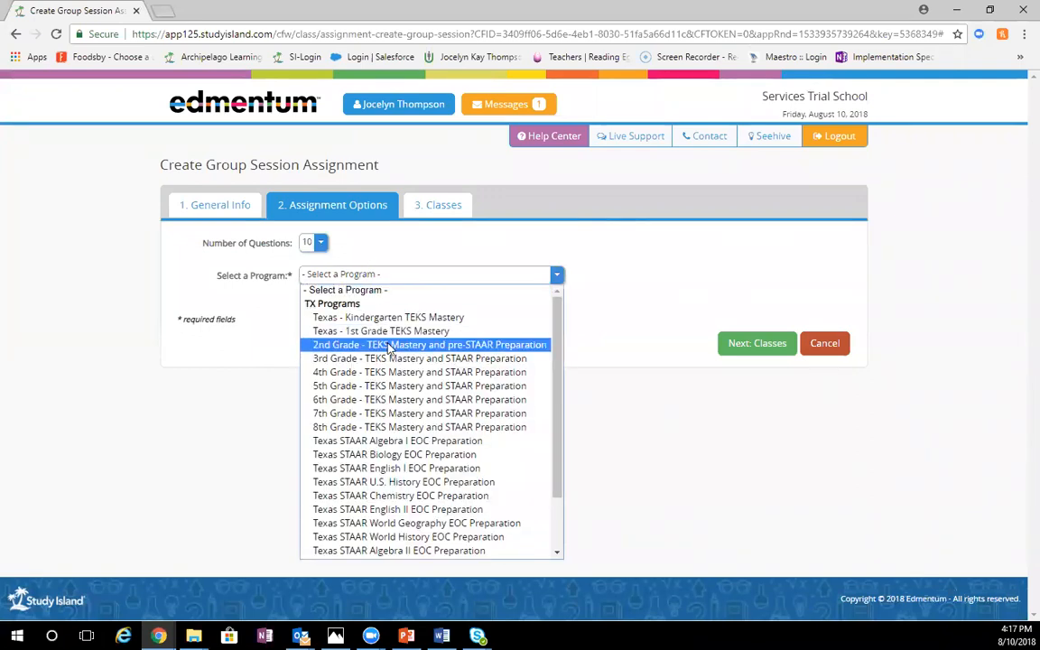
pyautogui.click(430, 344)
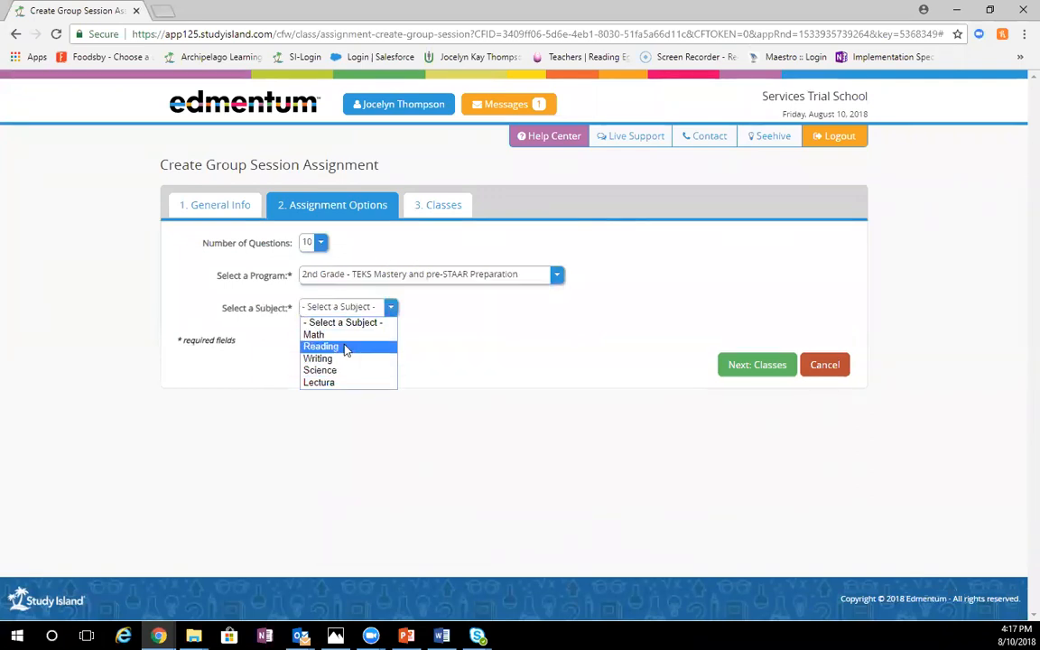
pyautogui.click(320, 346)
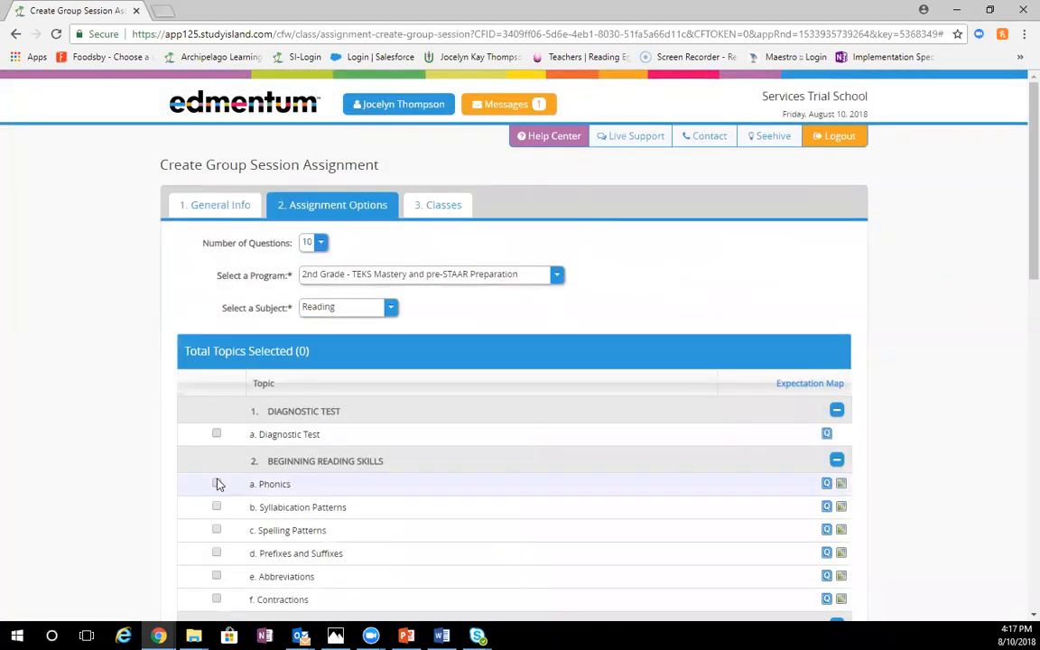
pyautogui.click(216, 484)
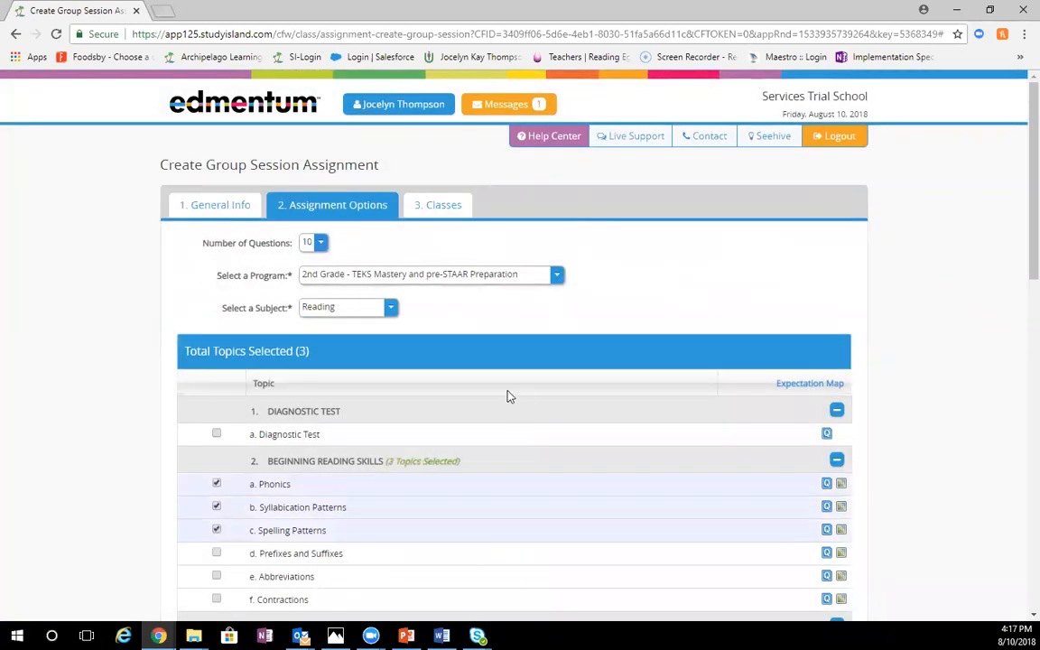
pyautogui.scroll(-3)
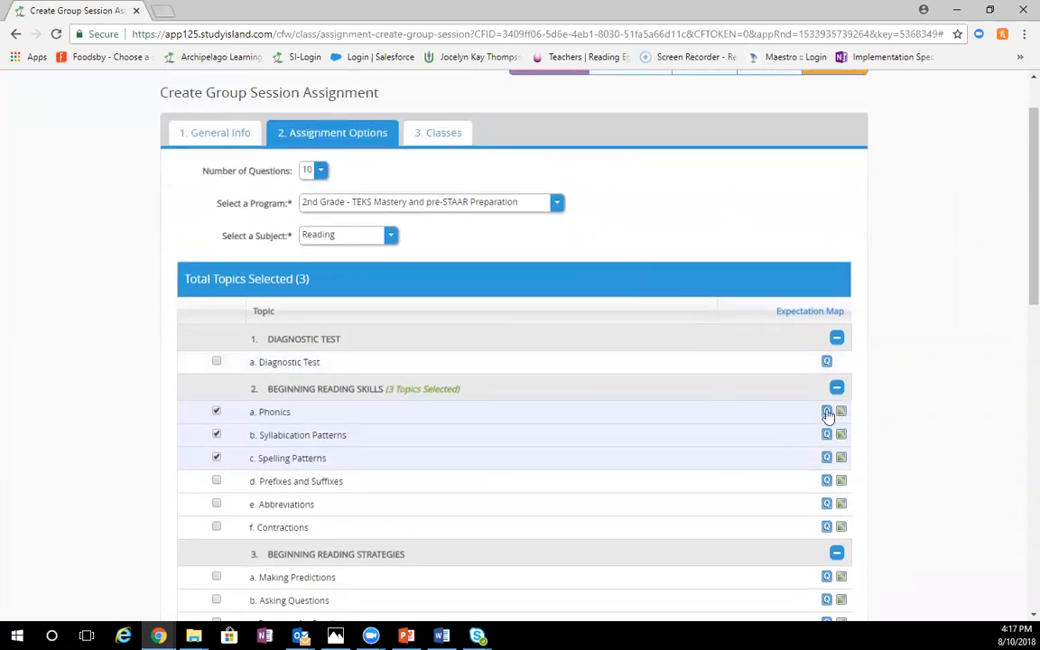
# Preview the Phonics questions as a worksheet, then close the preview.
pyautogui.click(826, 411)
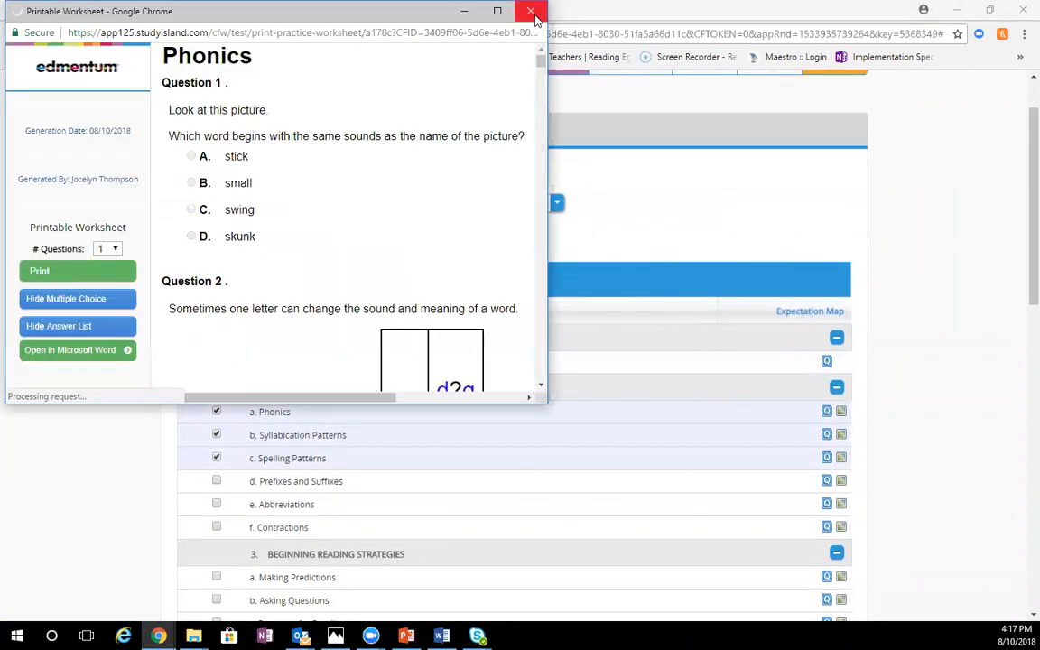
pyautogui.click(531, 10)
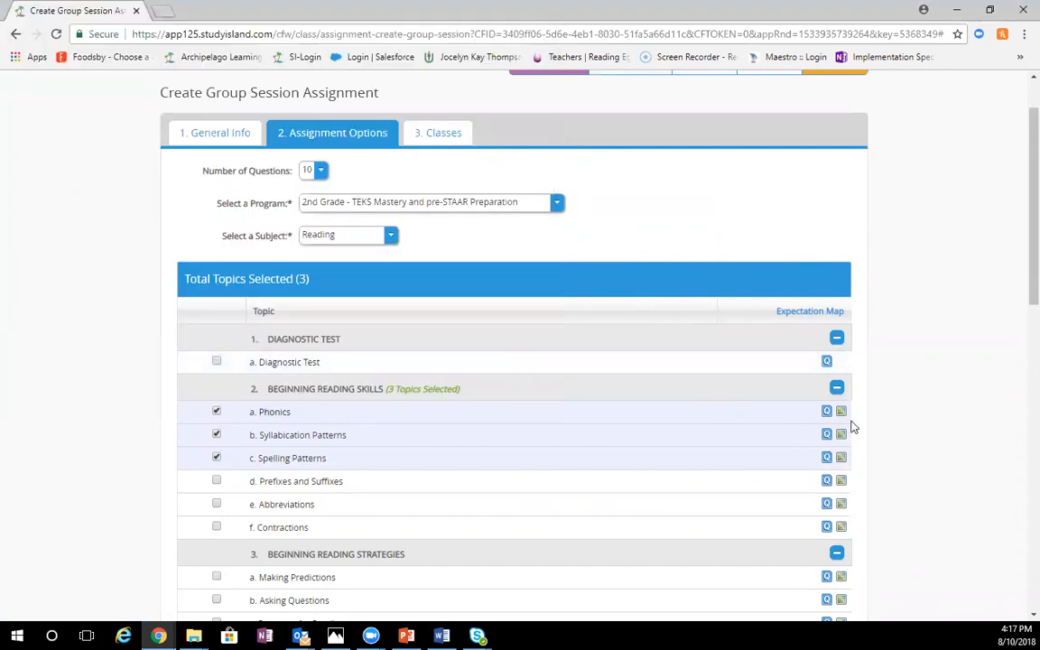
pyautogui.click(826, 412)
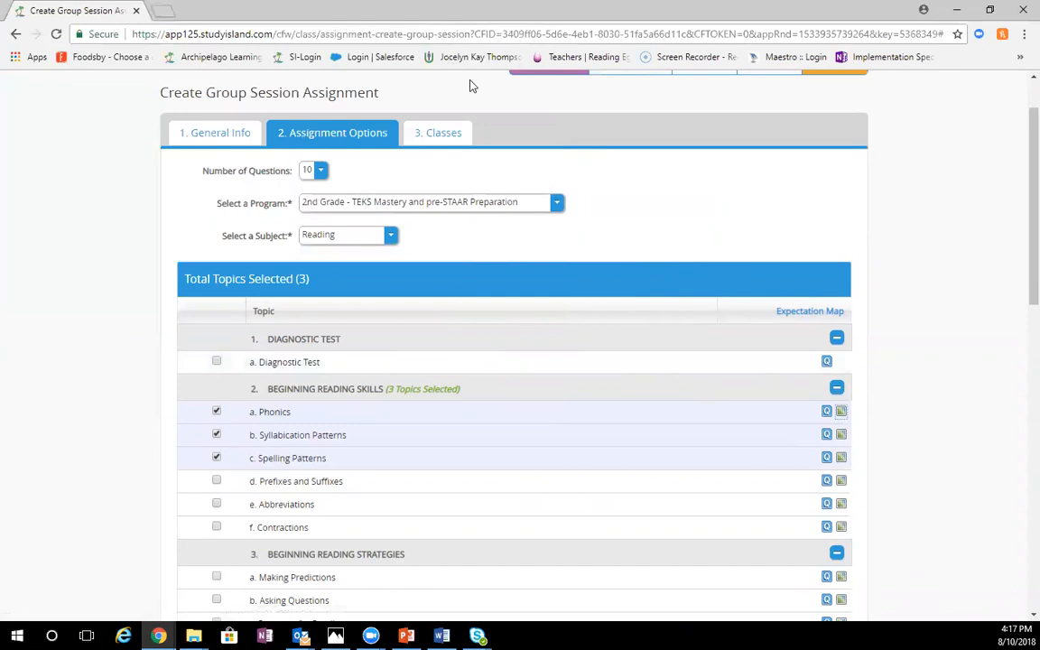
pyautogui.scroll(-3)
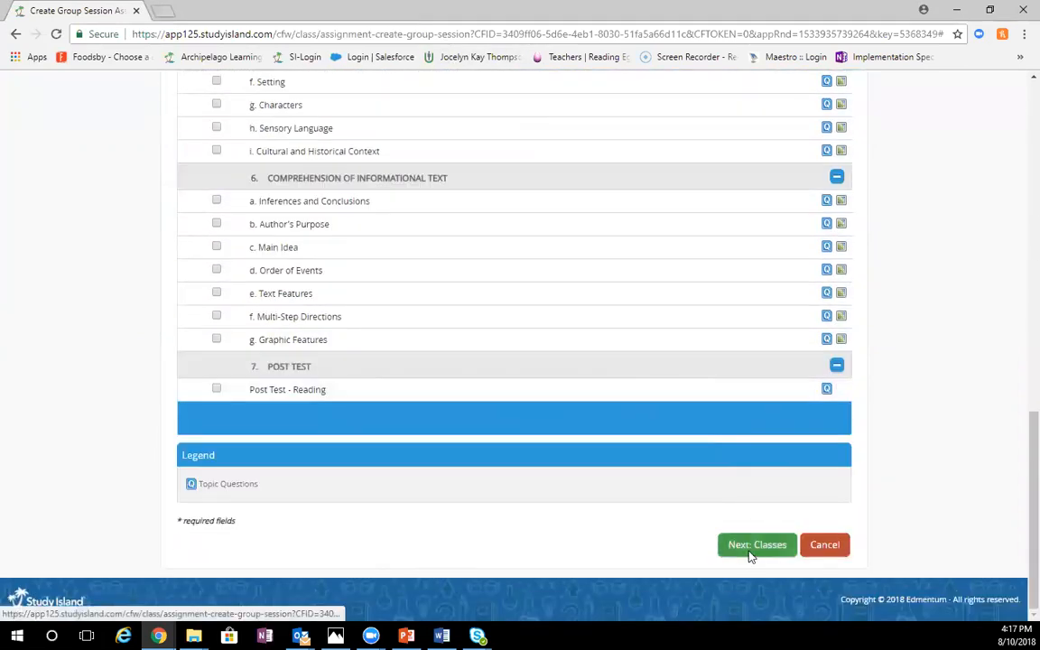
# Add Lipford's 3rd grade so five classes are selected, and save the assignment.
pyautogui.click(756, 544)
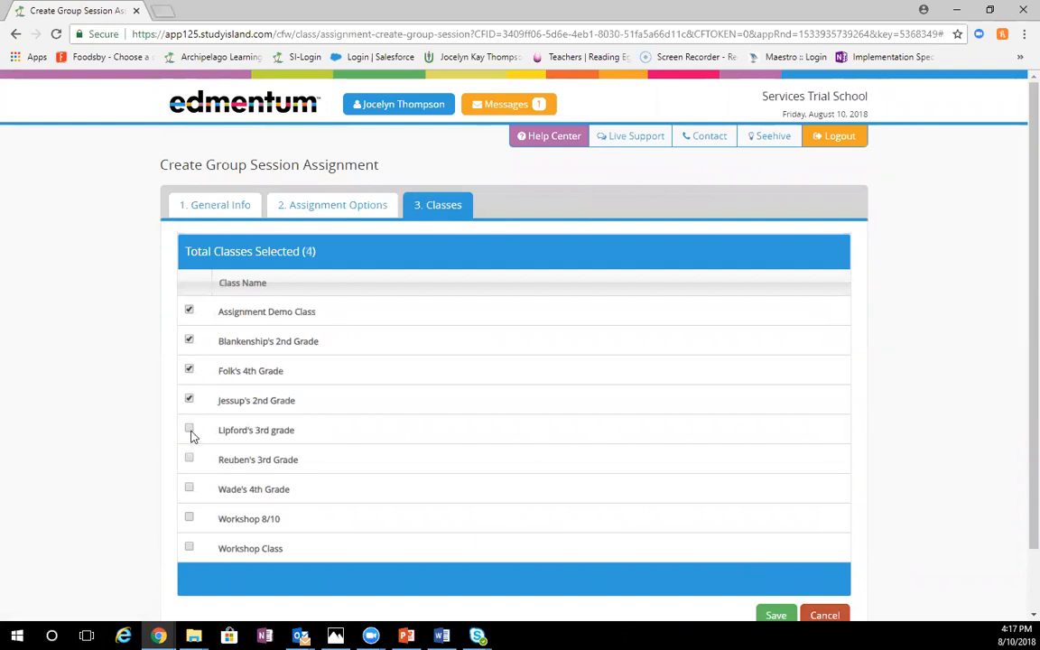
pyautogui.click(189, 429)
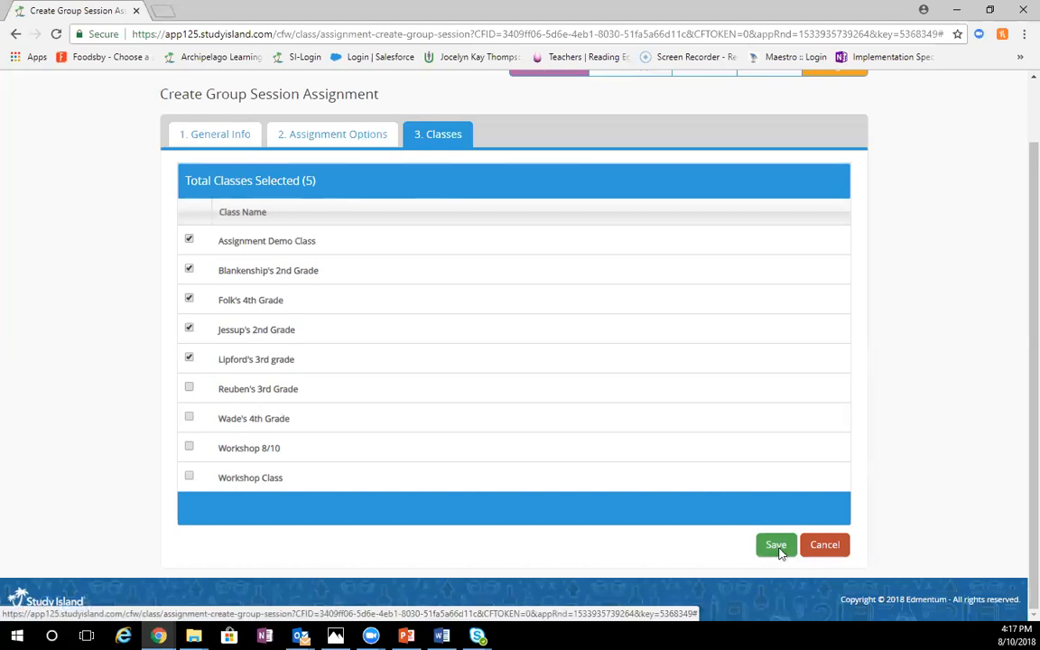
pyautogui.click(776, 545)
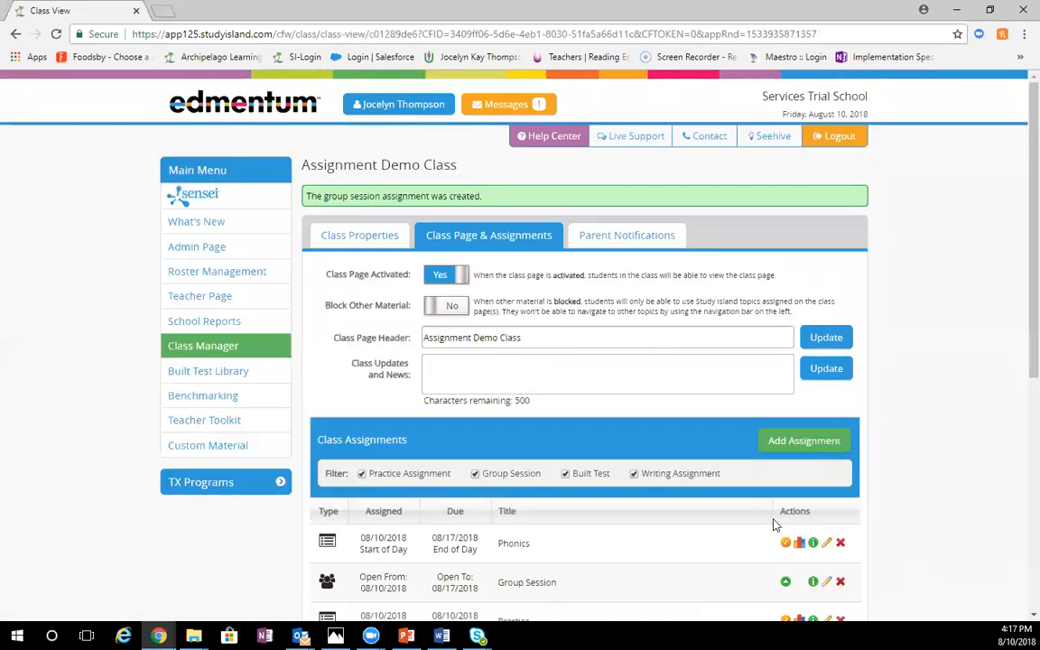
pyautogui.moveTo(702, 257)
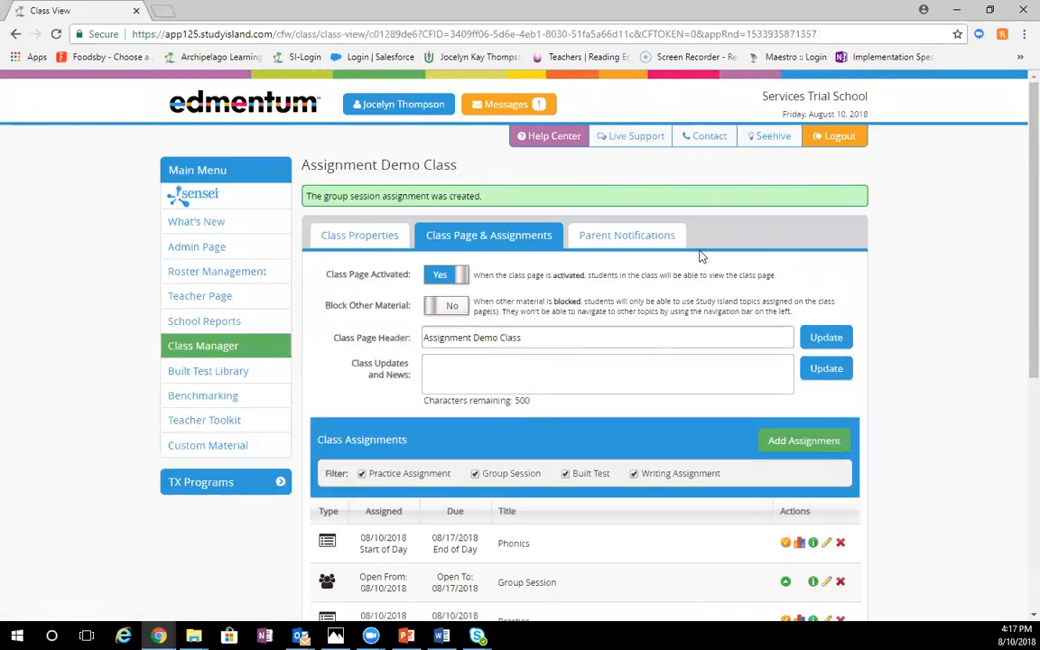
# Launch the Group Session row from Class Assignments and confirm Ready To Start.
pyautogui.scroll(-3)
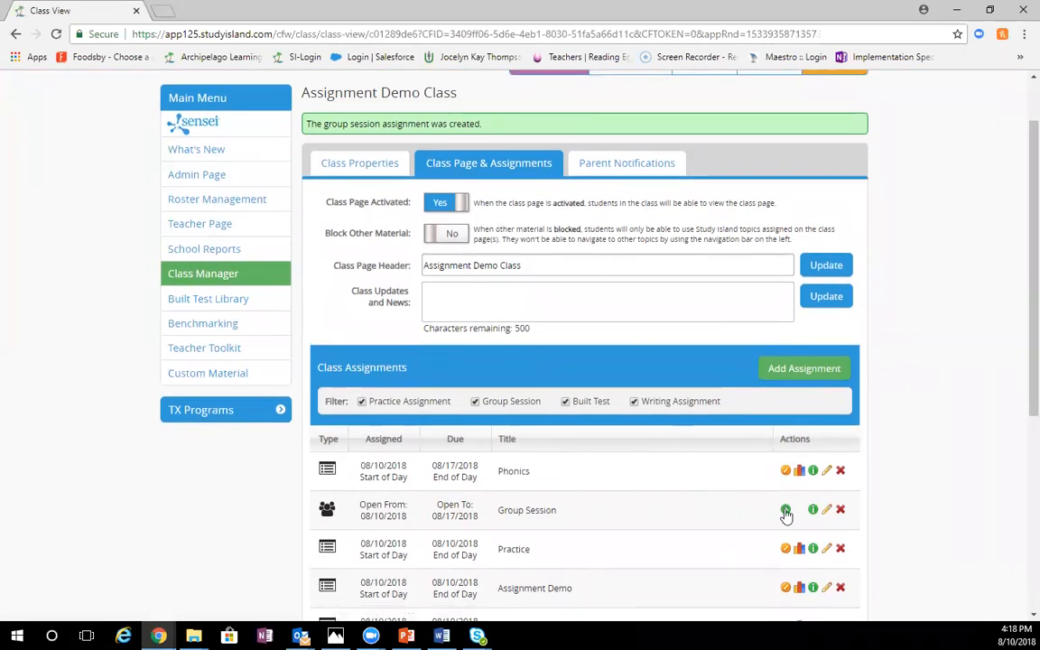
pyautogui.moveTo(785, 510)
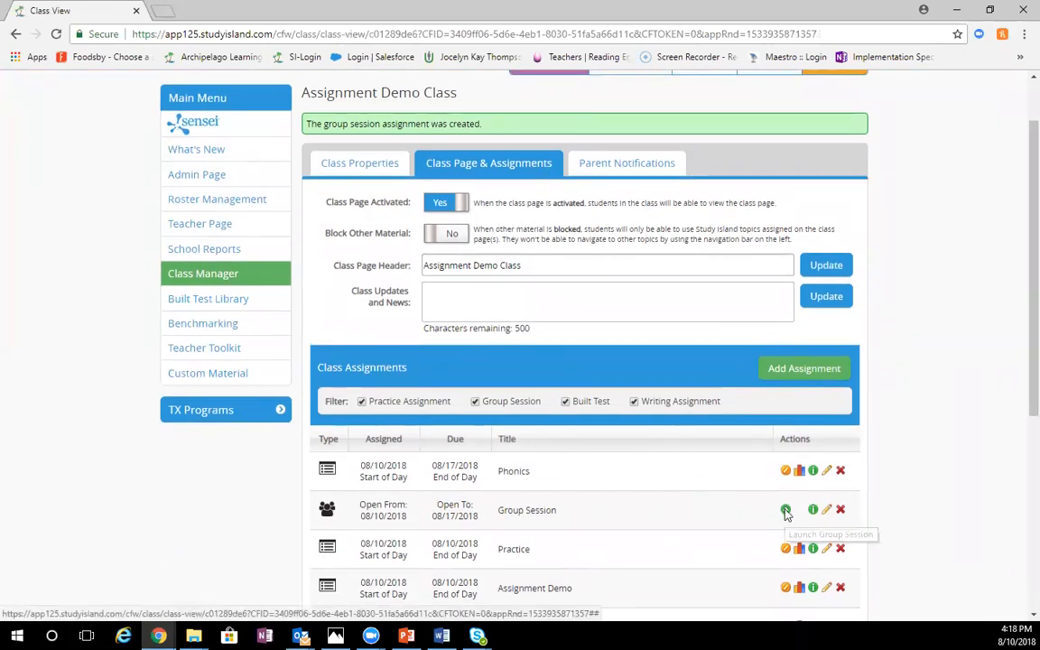
pyautogui.click(785, 510)
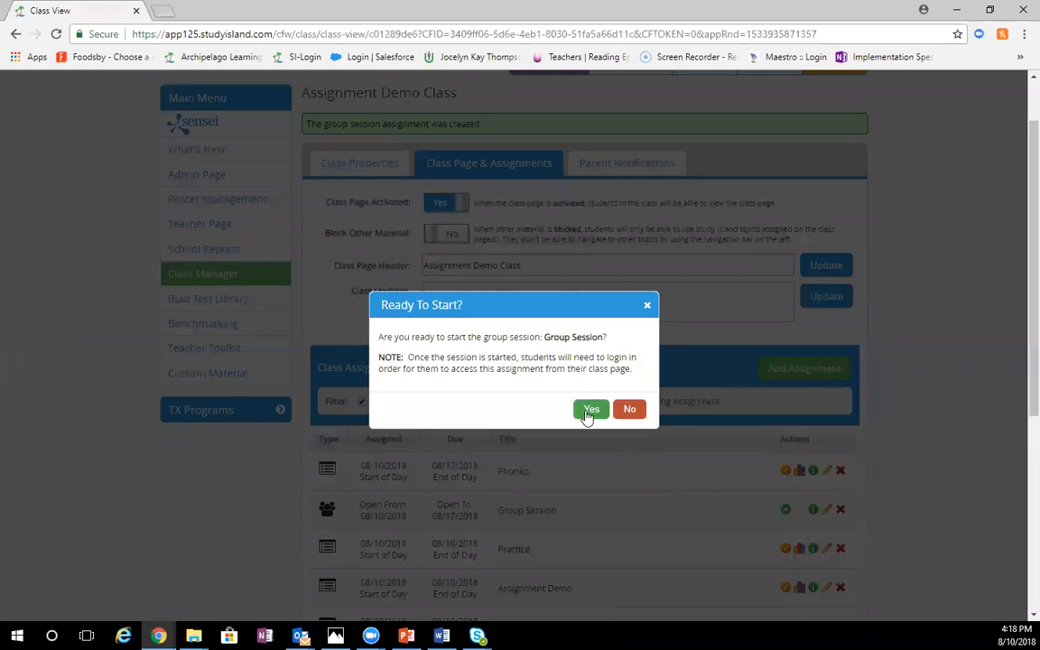
pyautogui.click(590, 409)
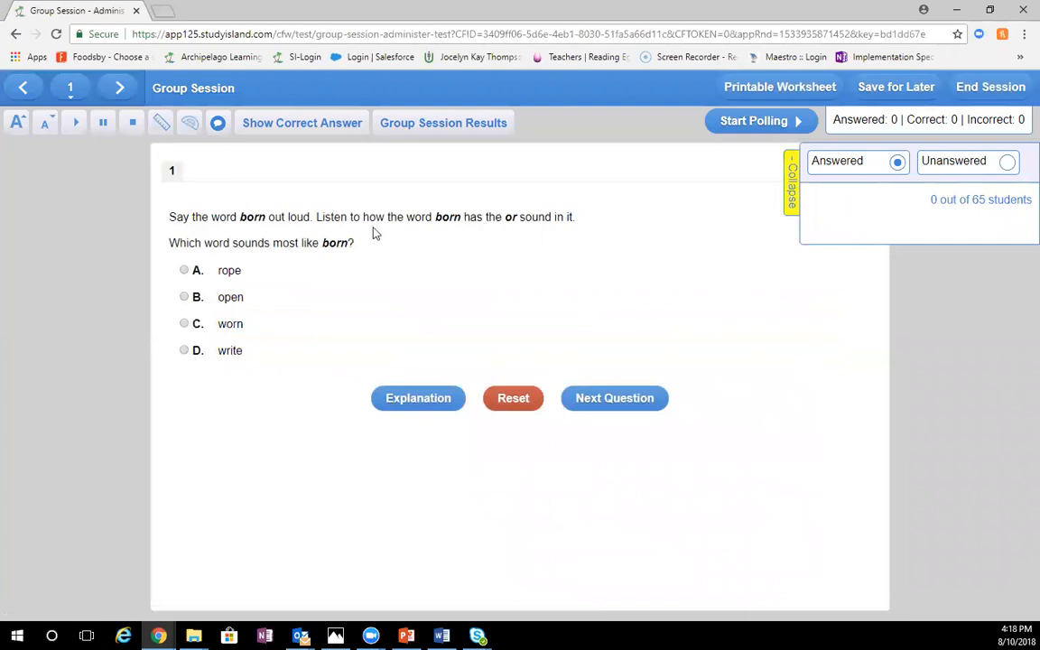
pyautogui.moveTo(727, 228)
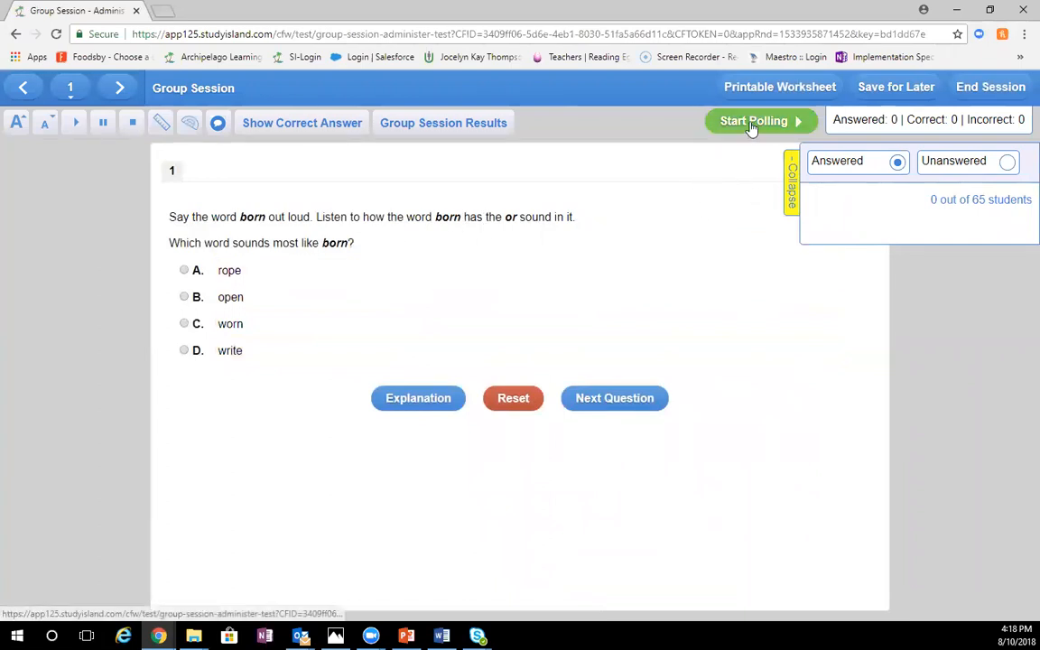
# Start and stop polling on question 1, view Group Session Results, then go to question 2.
pyautogui.click(761, 120)
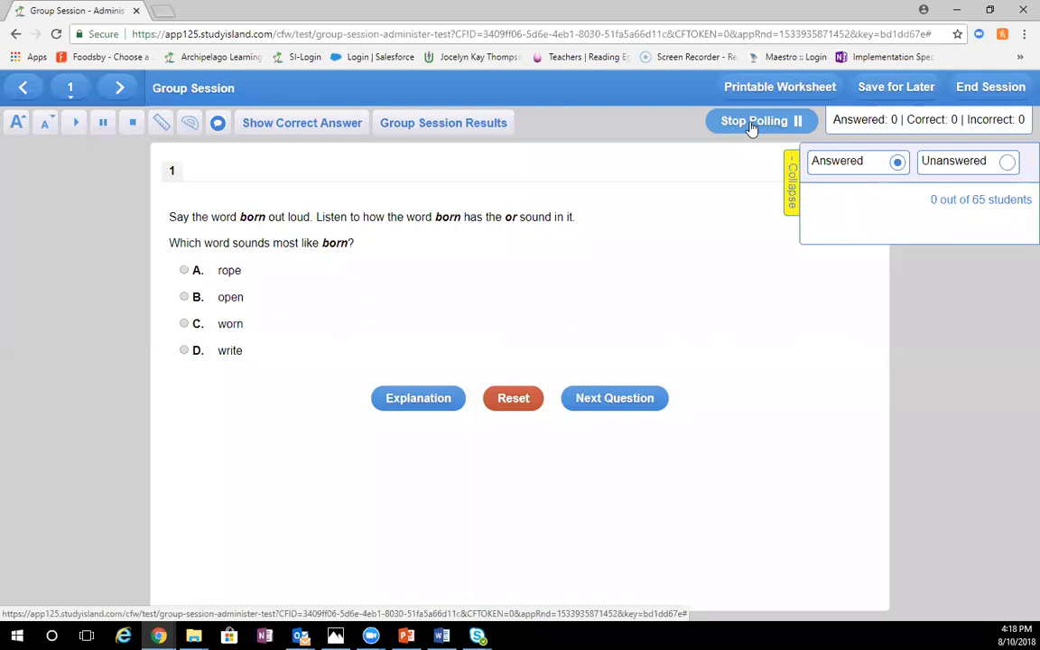
pyautogui.click(754, 120)
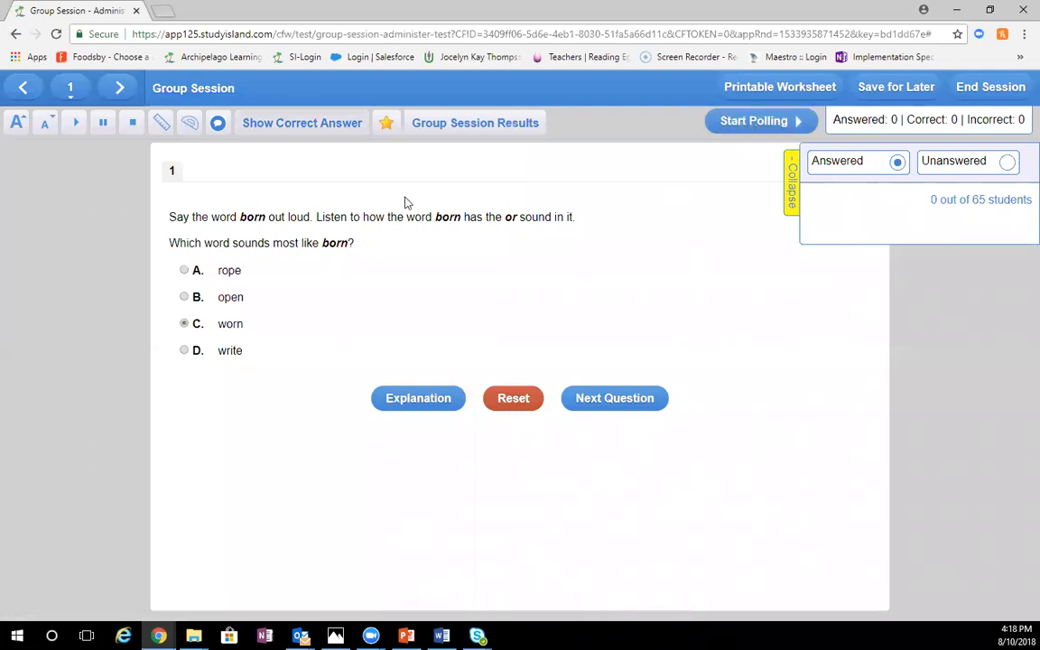
pyautogui.moveTo(474, 122)
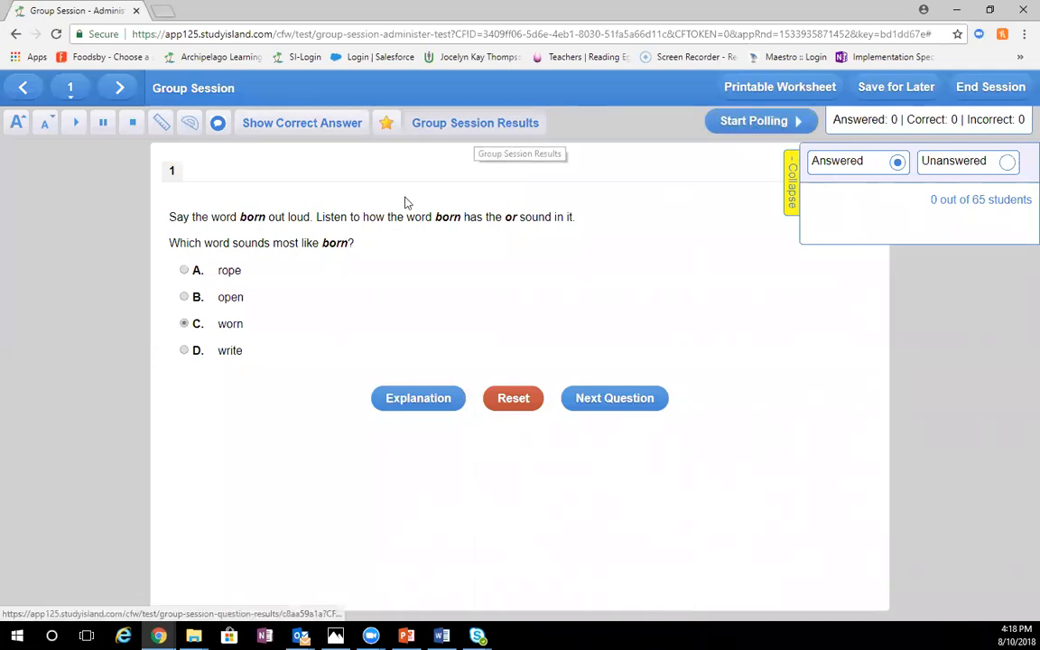
pyautogui.click(475, 122)
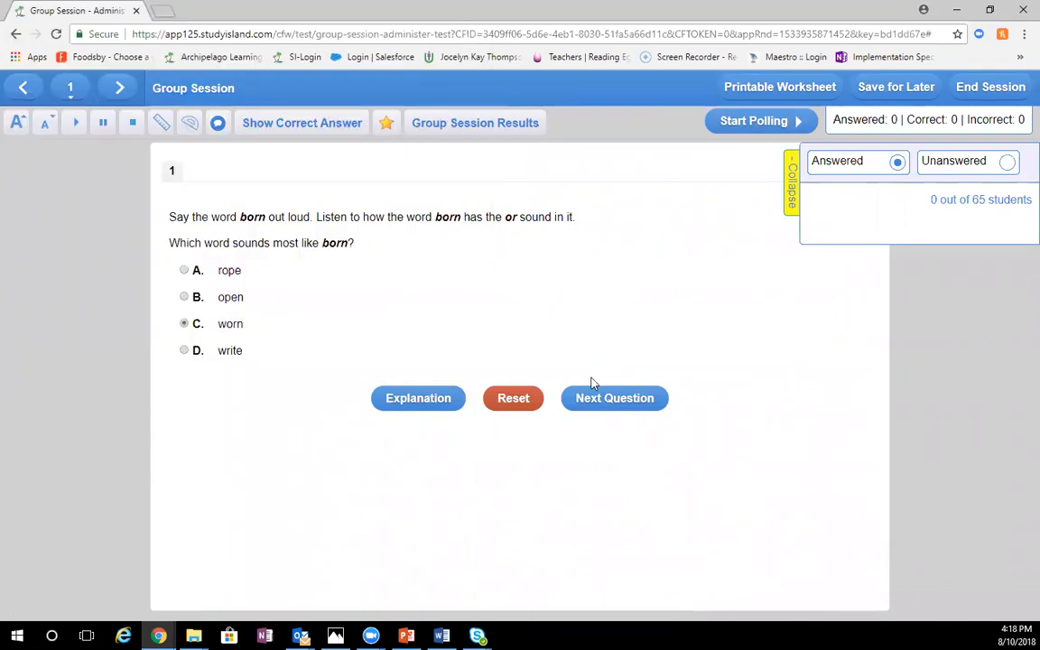
pyautogui.click(614, 397)
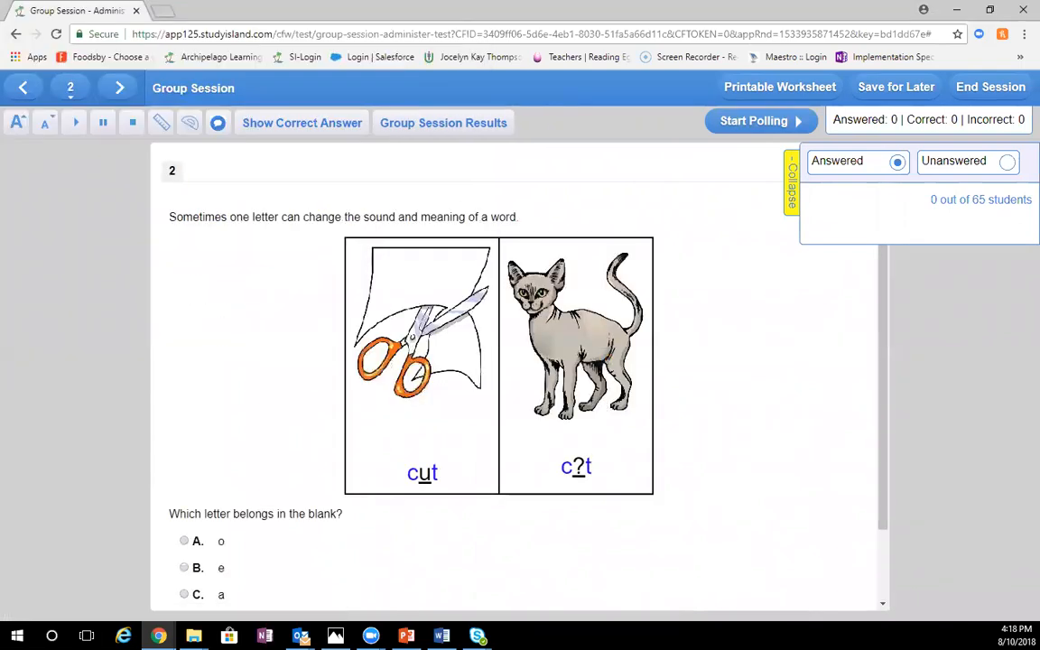